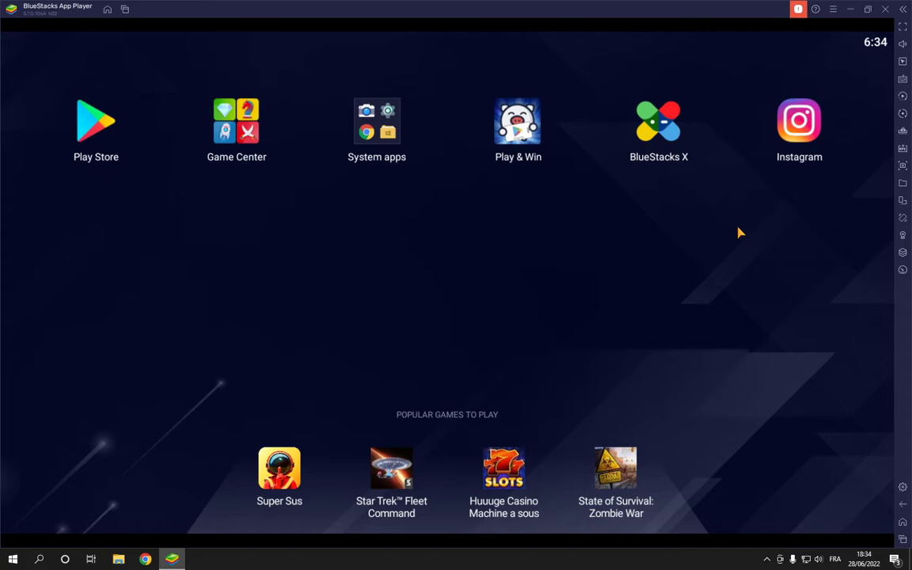
pyautogui.moveTo(902, 489)
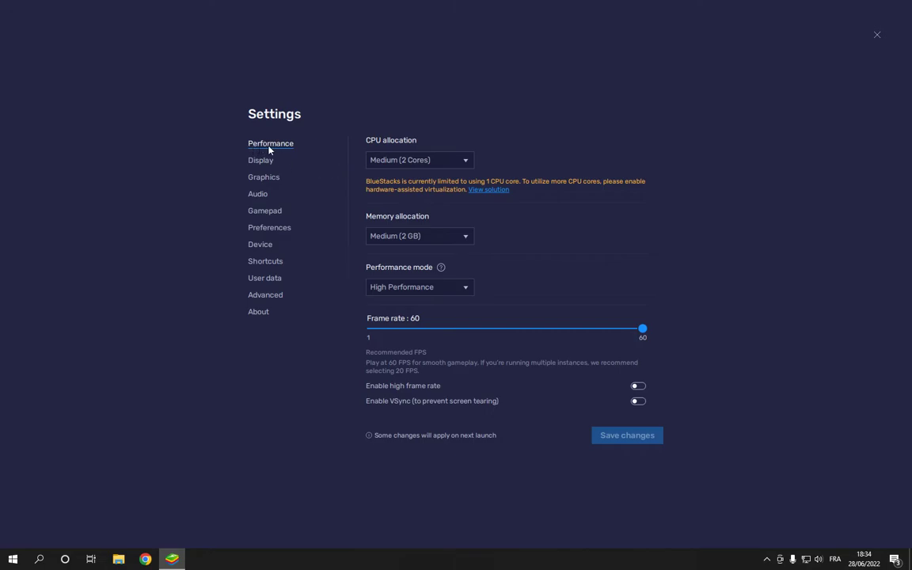
pyautogui.moveTo(343, 295)
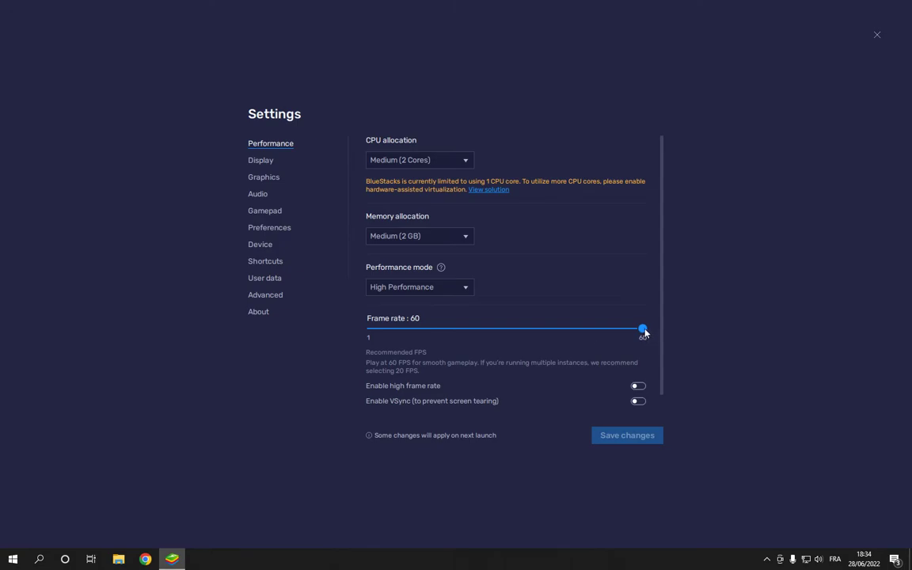
pyautogui.moveTo(642, 328); pyautogui.dragTo(509, 330)
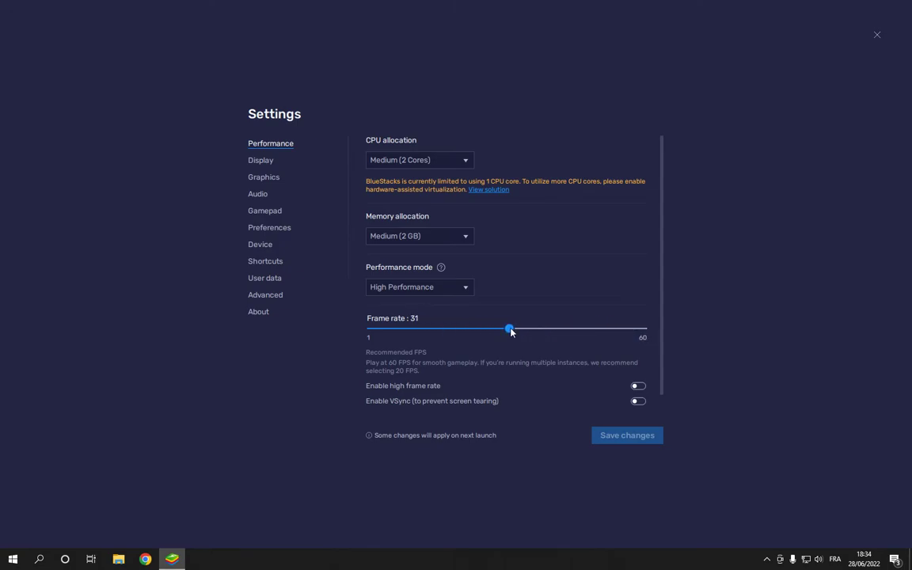
pyautogui.moveTo(509, 329); pyautogui.dragTo(444, 330)
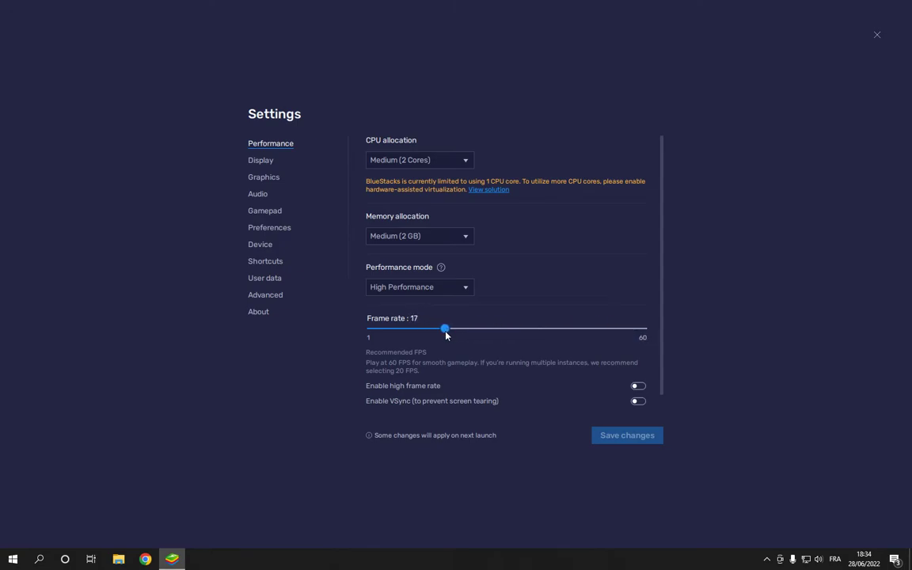
pyautogui.moveTo(444, 328); pyautogui.dragTo(643, 328)
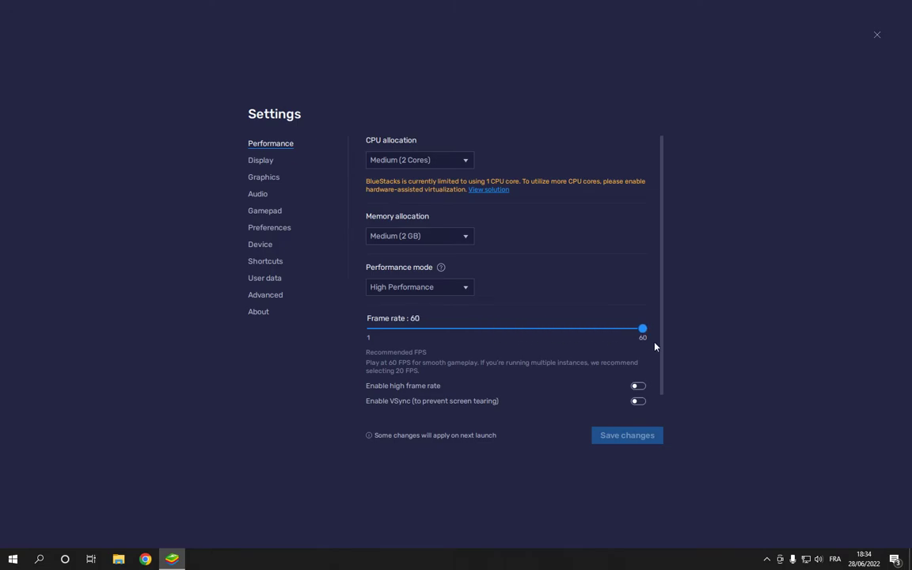
pyautogui.moveTo(643, 340)
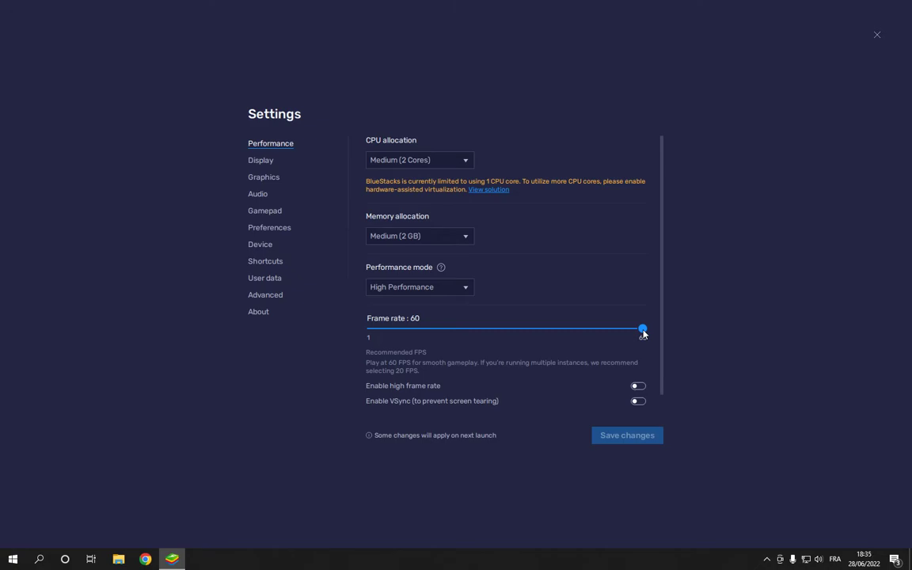
# - Drag the Frame rate slider between 33 and 60, settling at 58 fps
pyautogui.moveTo(642, 327); pyautogui.dragTo(631, 309)
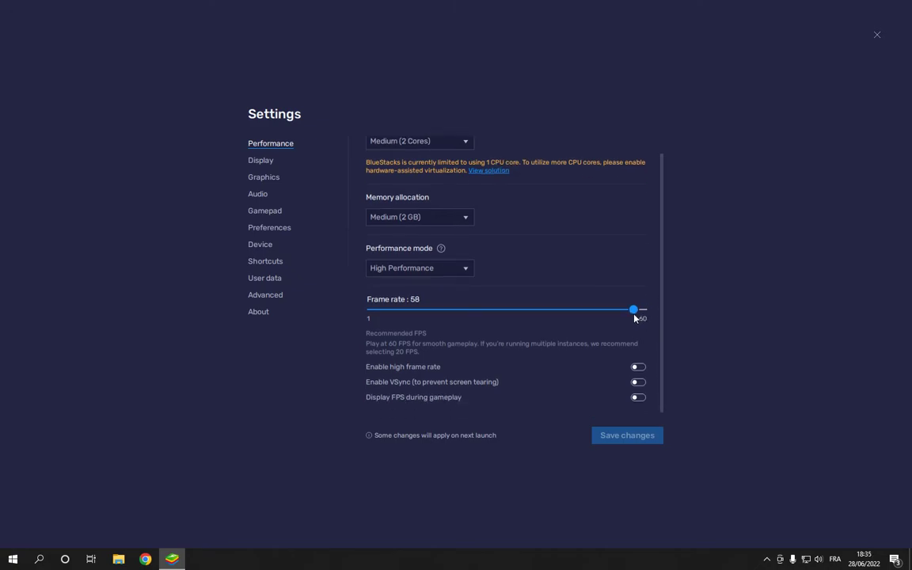
pyautogui.moveTo(633, 310); pyautogui.dragTo(624, 310)
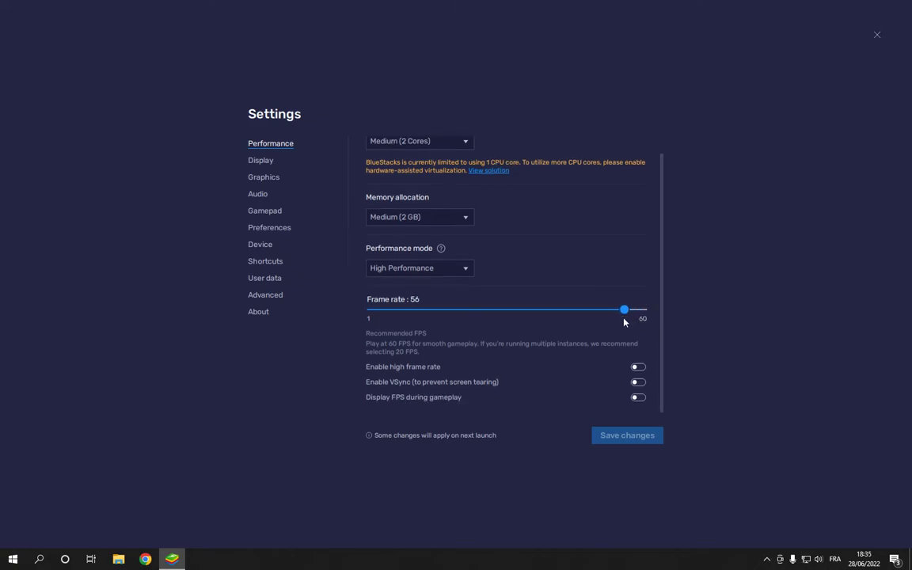
pyautogui.moveTo(624, 310); pyautogui.dragTo(551, 309)
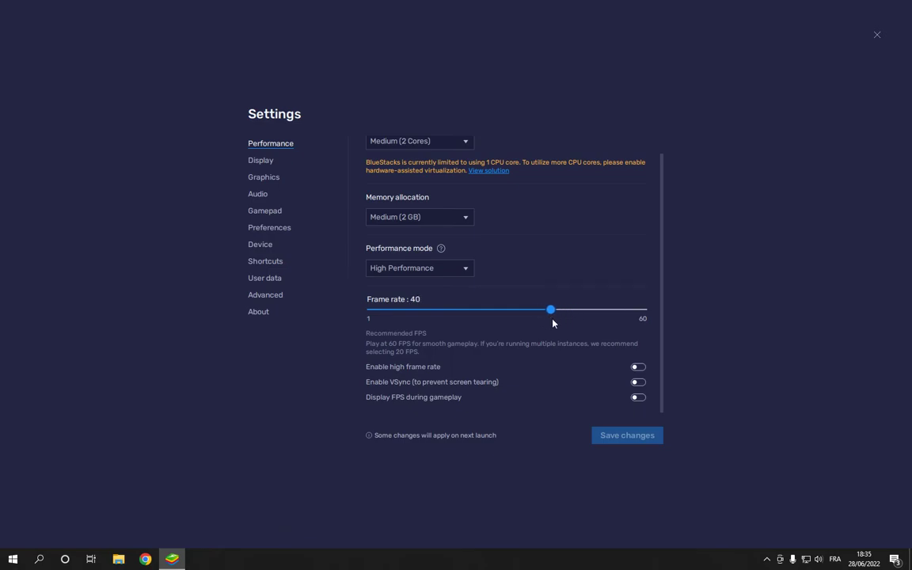
pyautogui.moveTo(550, 310); pyautogui.dragTo(642, 309)
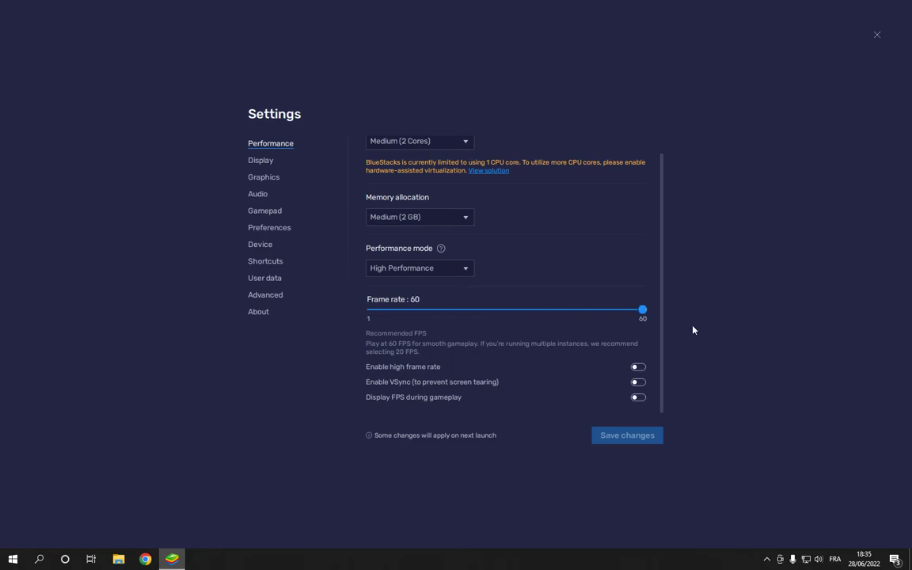
pyautogui.moveTo(642, 310); pyautogui.dragTo(633, 310)
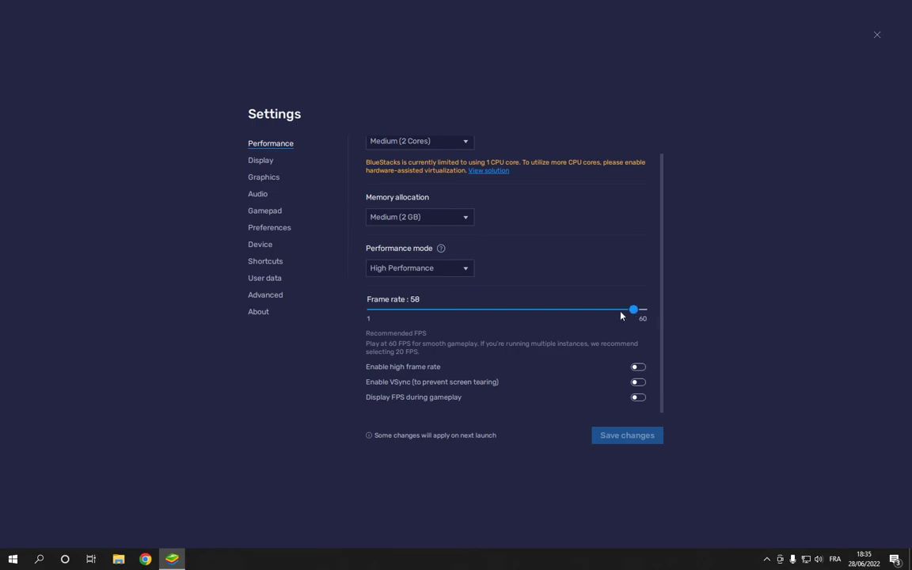
pyautogui.moveTo(632, 309); pyautogui.dragTo(642, 310)
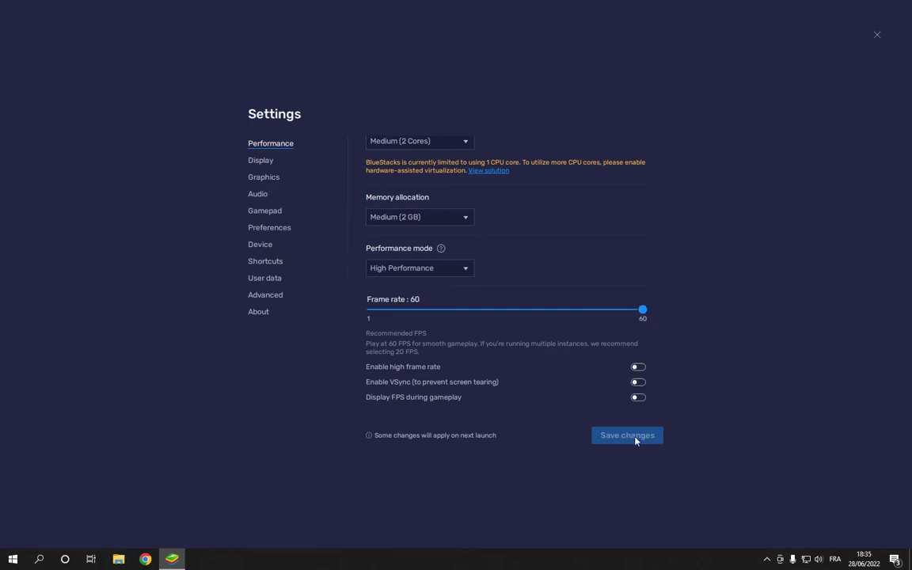
pyautogui.moveTo(642, 309); pyautogui.dragTo(519, 309)
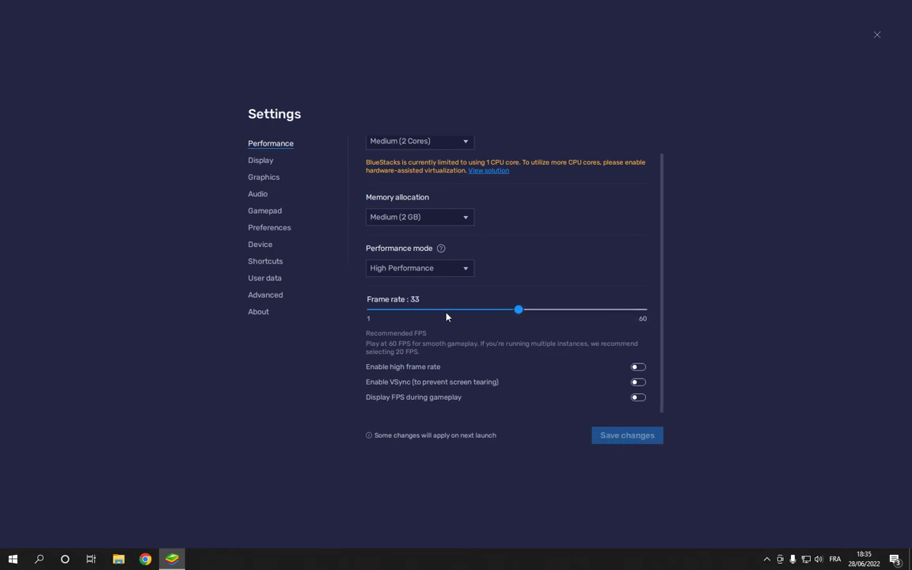
pyautogui.moveTo(519, 309); pyautogui.dragTo(587, 309)
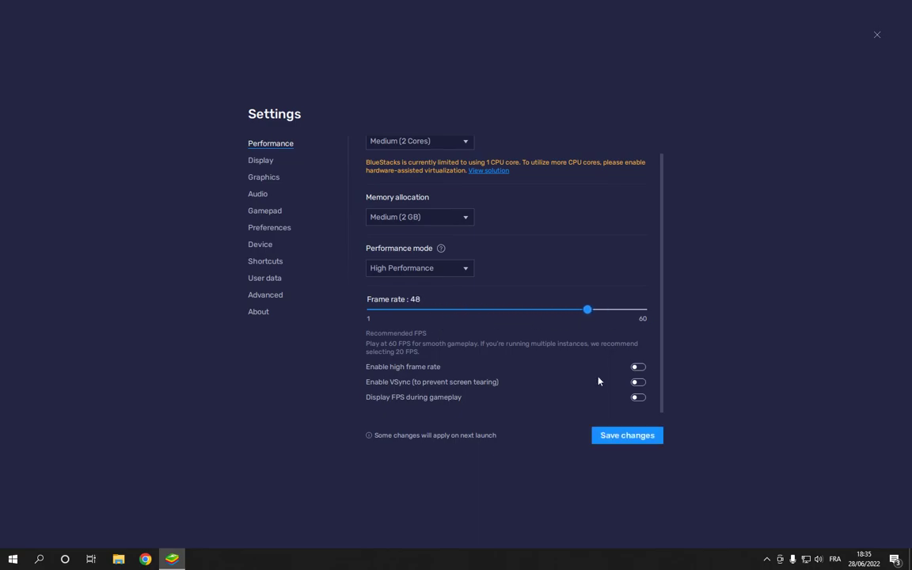
pyautogui.moveTo(587, 310); pyautogui.dragTo(633, 309)
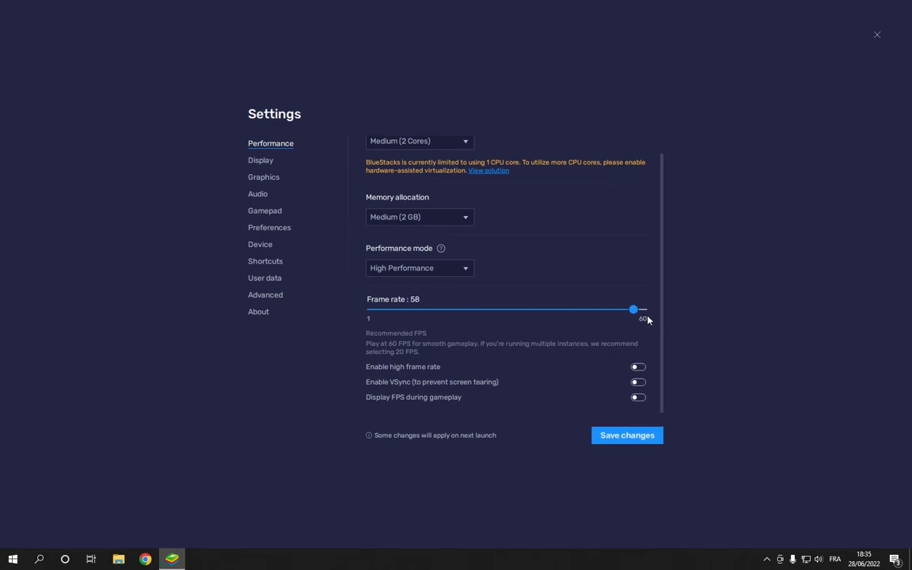